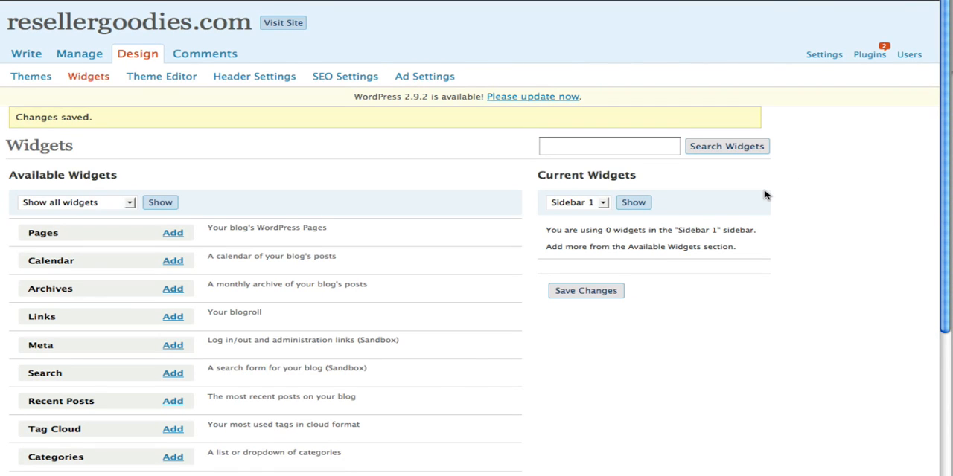
Step: Add the Text widget from Available Widgets into Sidebar 1
scroll("down", 3)
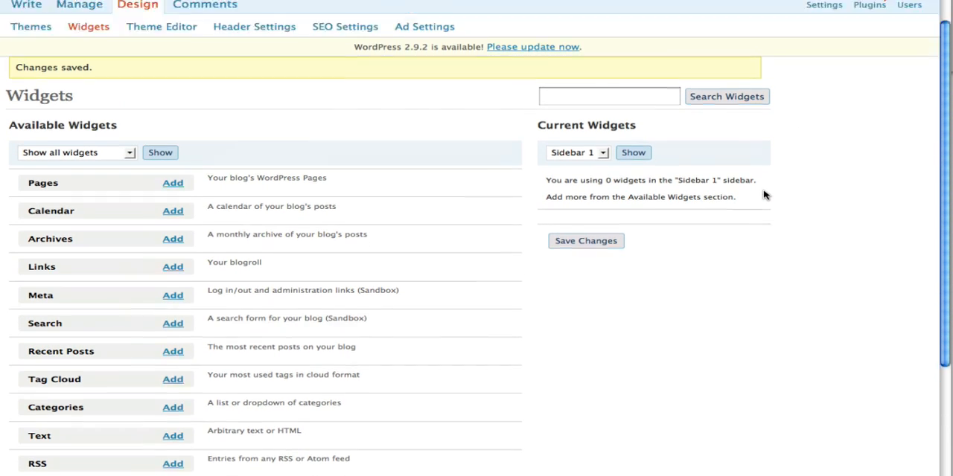
scroll("up", 3)
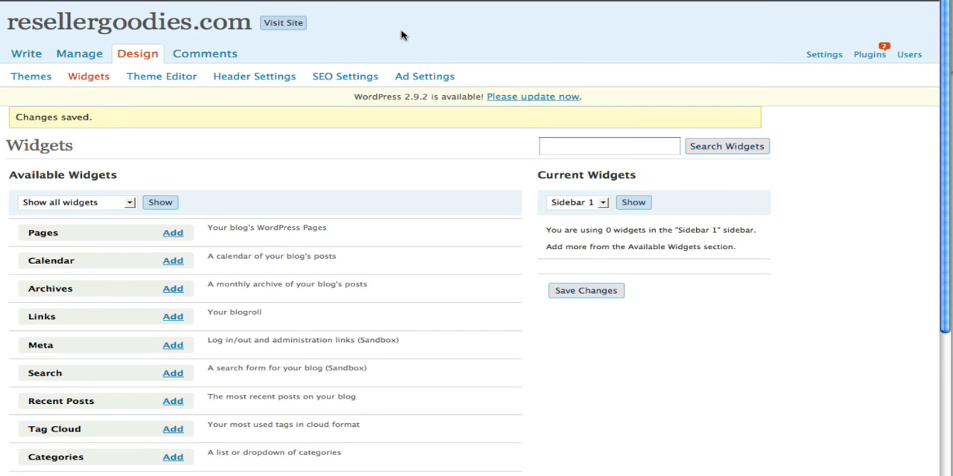
mouse_move(137, 54)
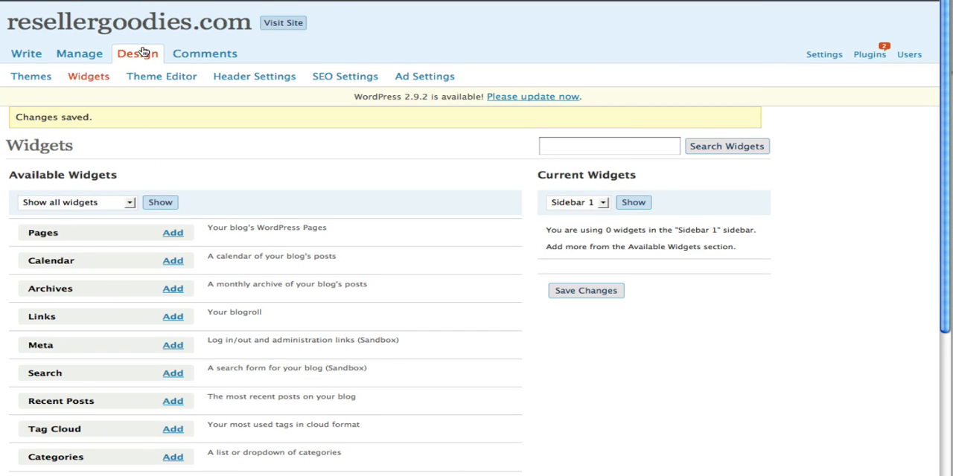
mouse_move(81, 81)
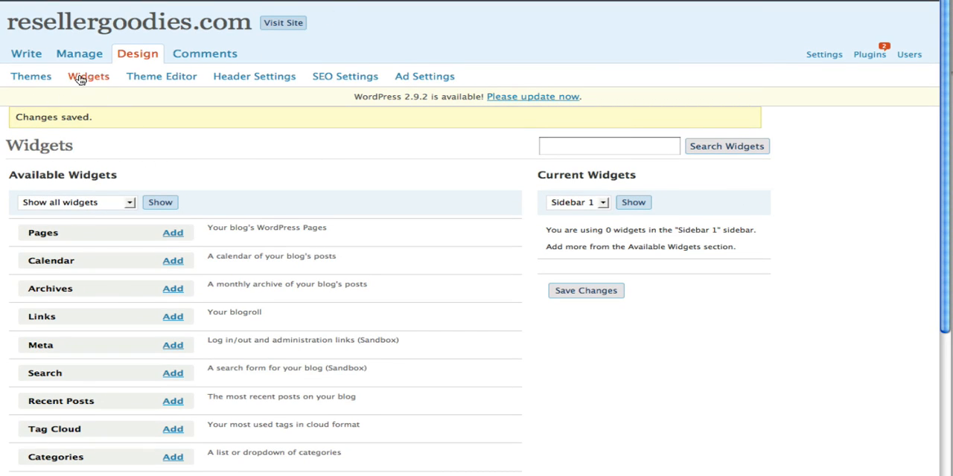
scroll("down", 3)
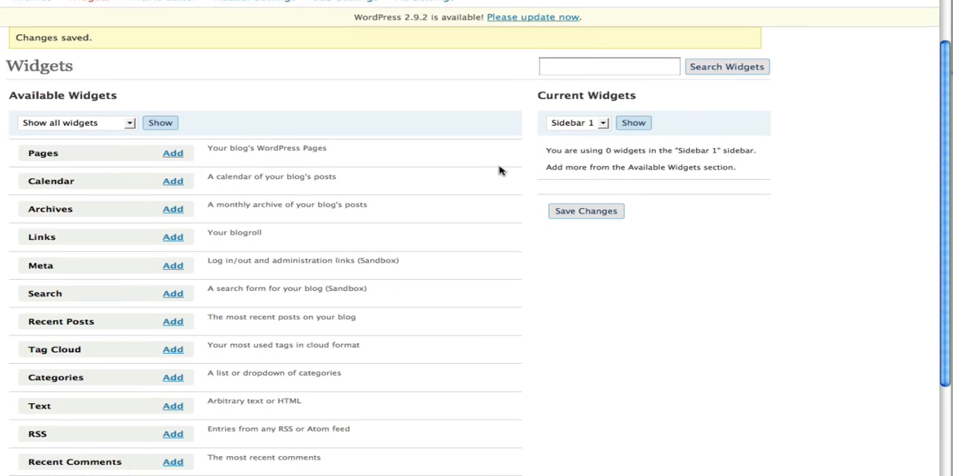
scroll("down", 3)
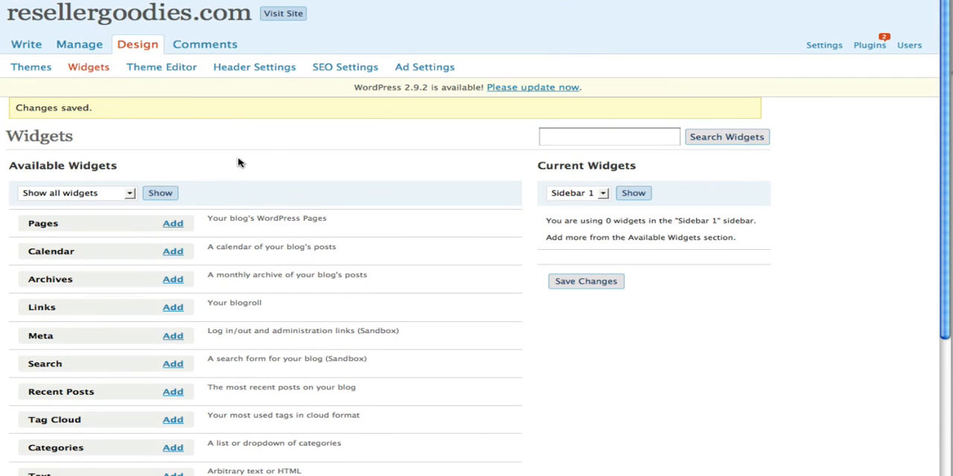
mouse_move(289, 146)
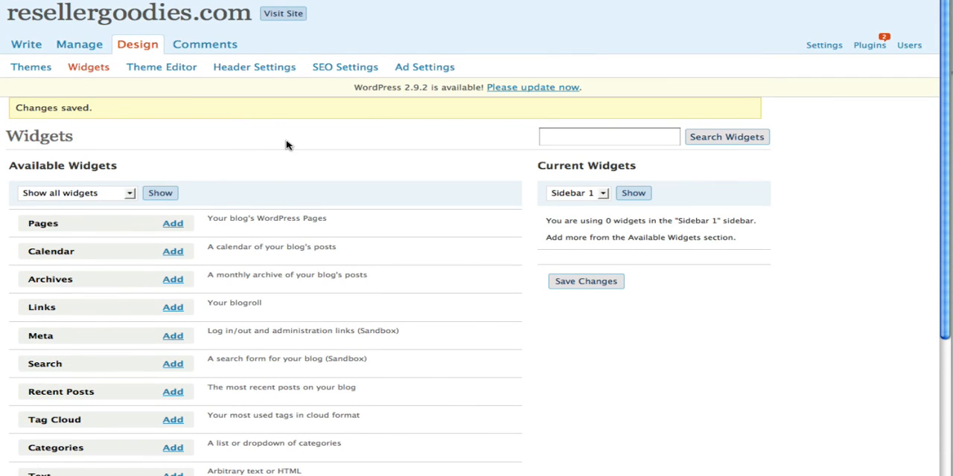
mouse_move(217, 67)
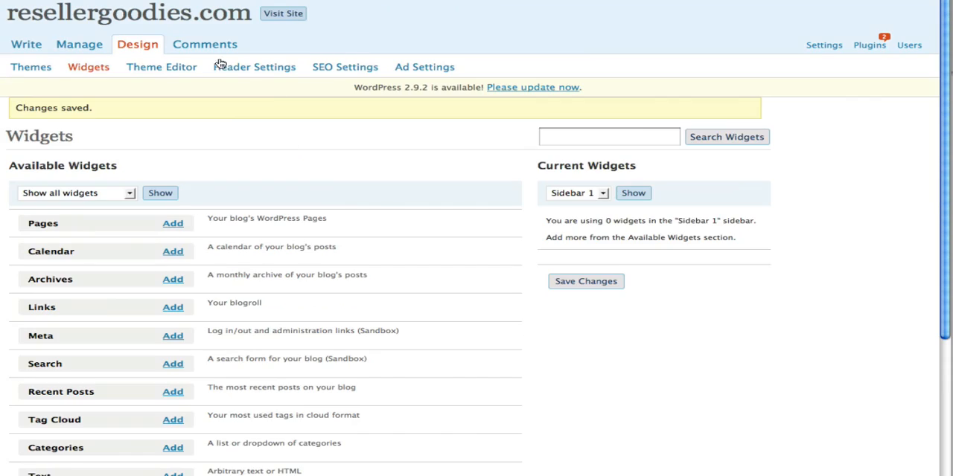
mouse_move(265, 194)
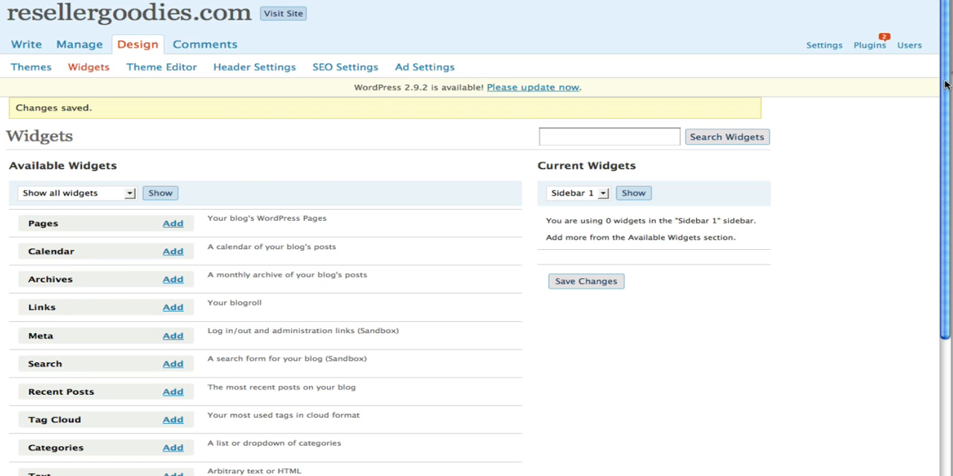
scroll("down", 3)
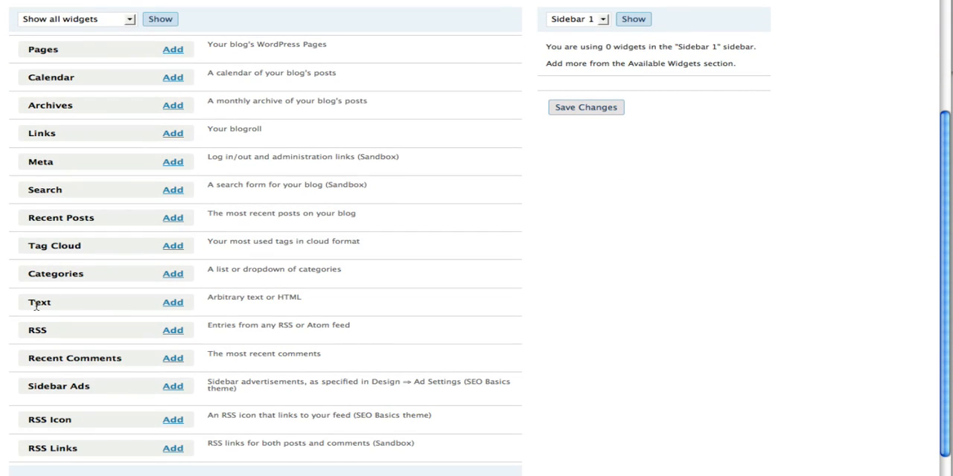
left_click(172, 302)
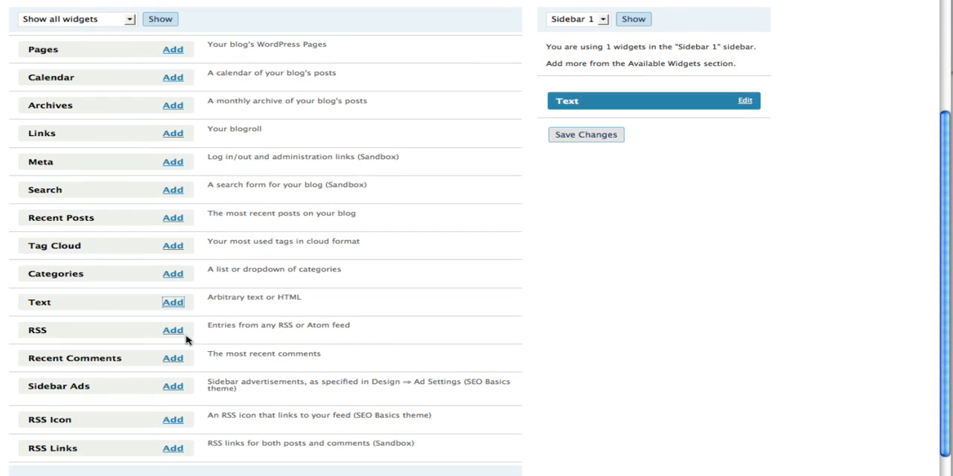
mouse_move(736, 112)
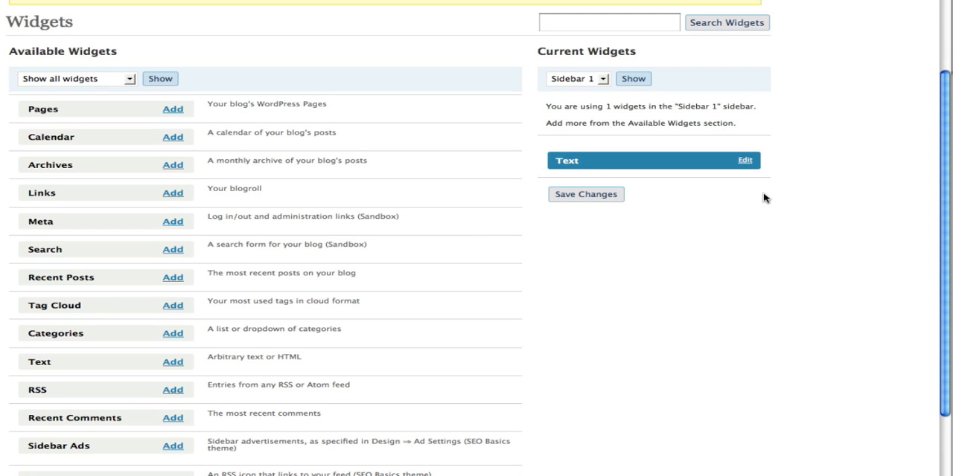
Step: Title the Sidebar 1 Text widget 'Get Free Widget' in its settings
left_click(745, 161)
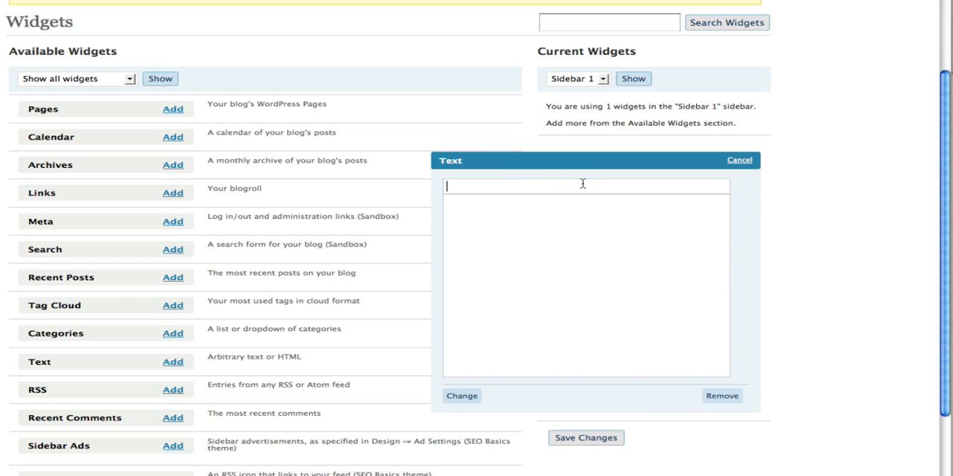
type("Get Free")
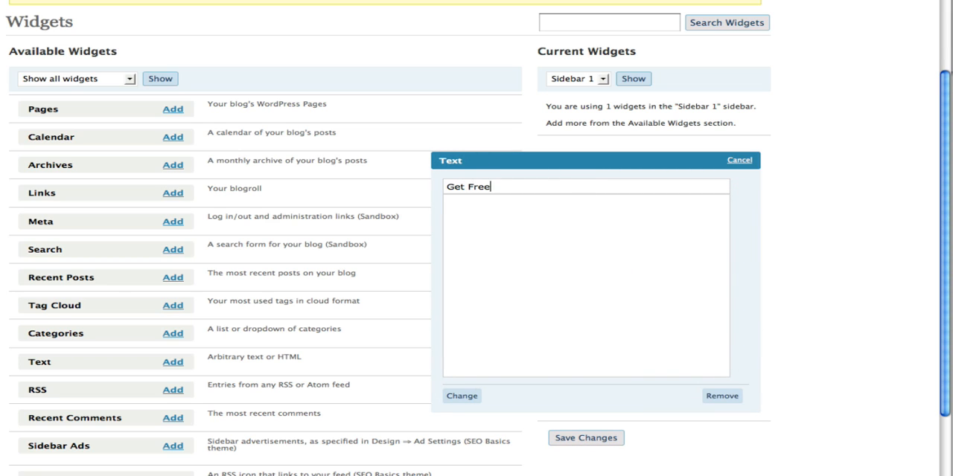
type("Wi")
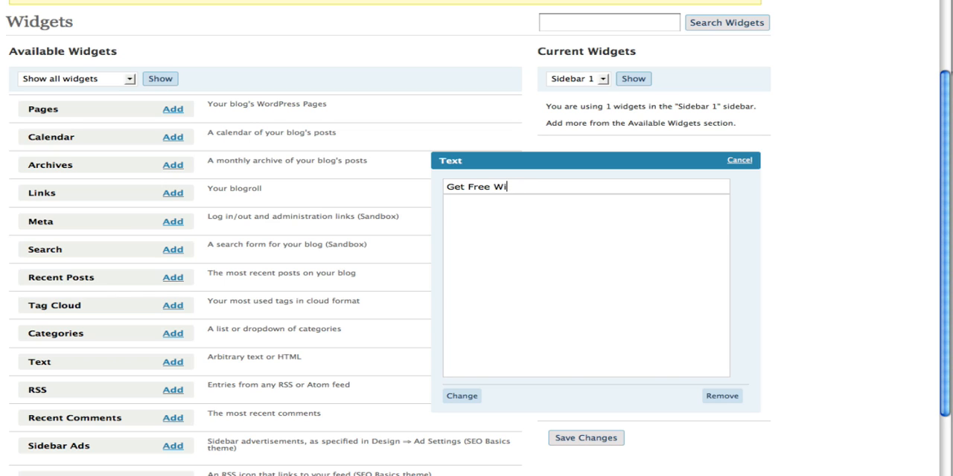
type("dget")
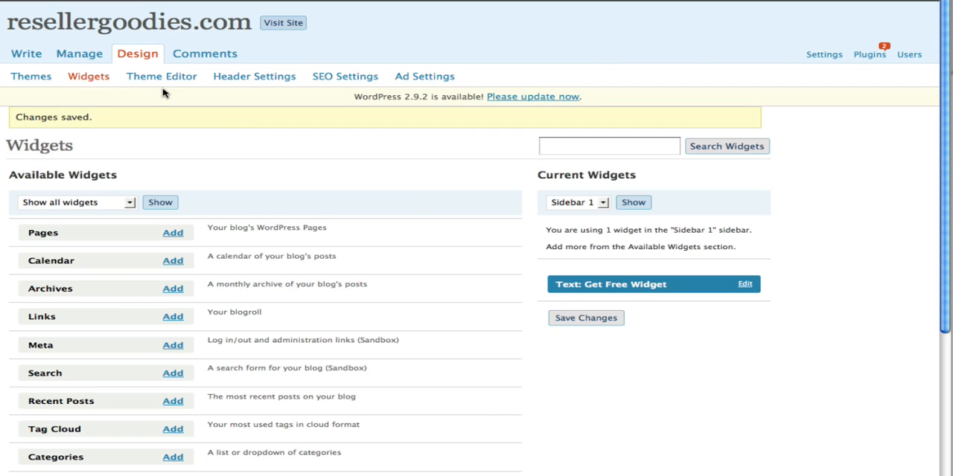
mouse_move(606, 180)
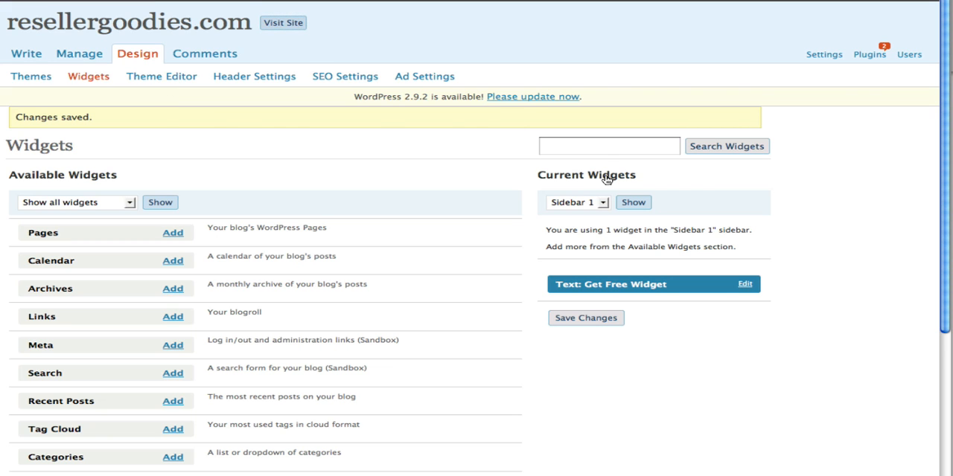